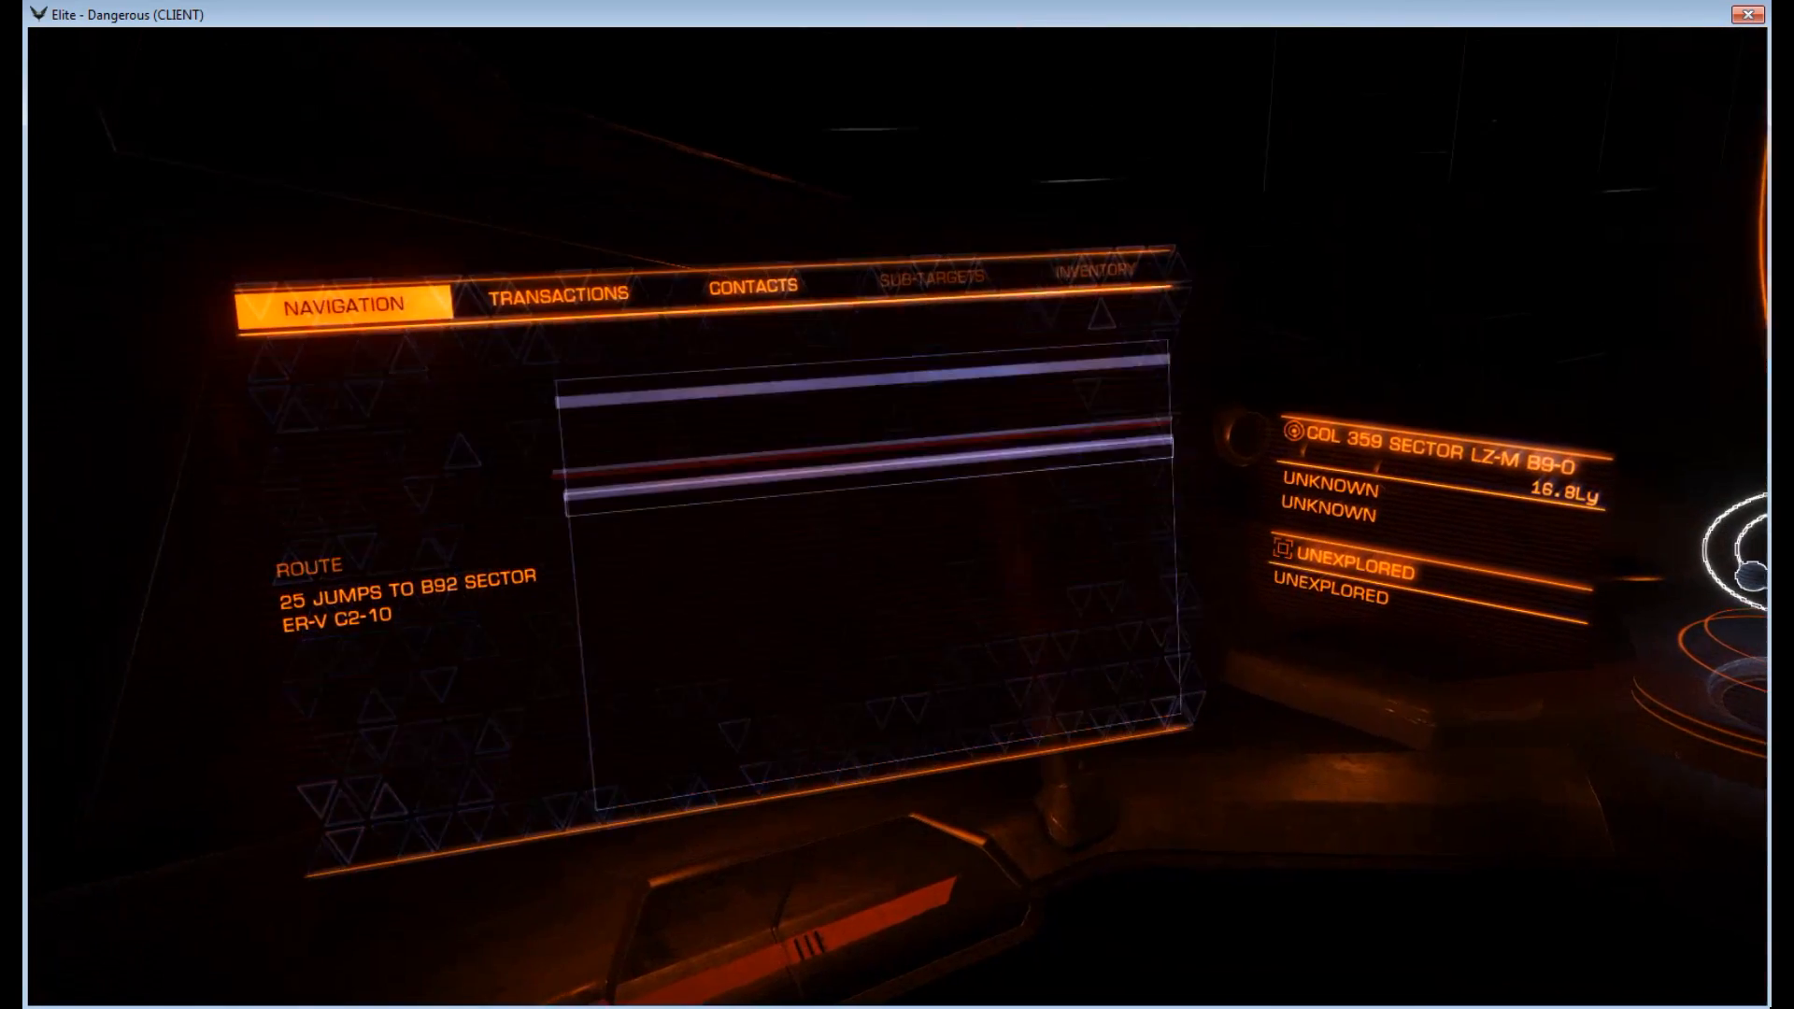
Step: Bring up the Navigation panel listing nearby systems and the 25-jump route to B92 Sector ER-V C2-10
left_click(344, 303)
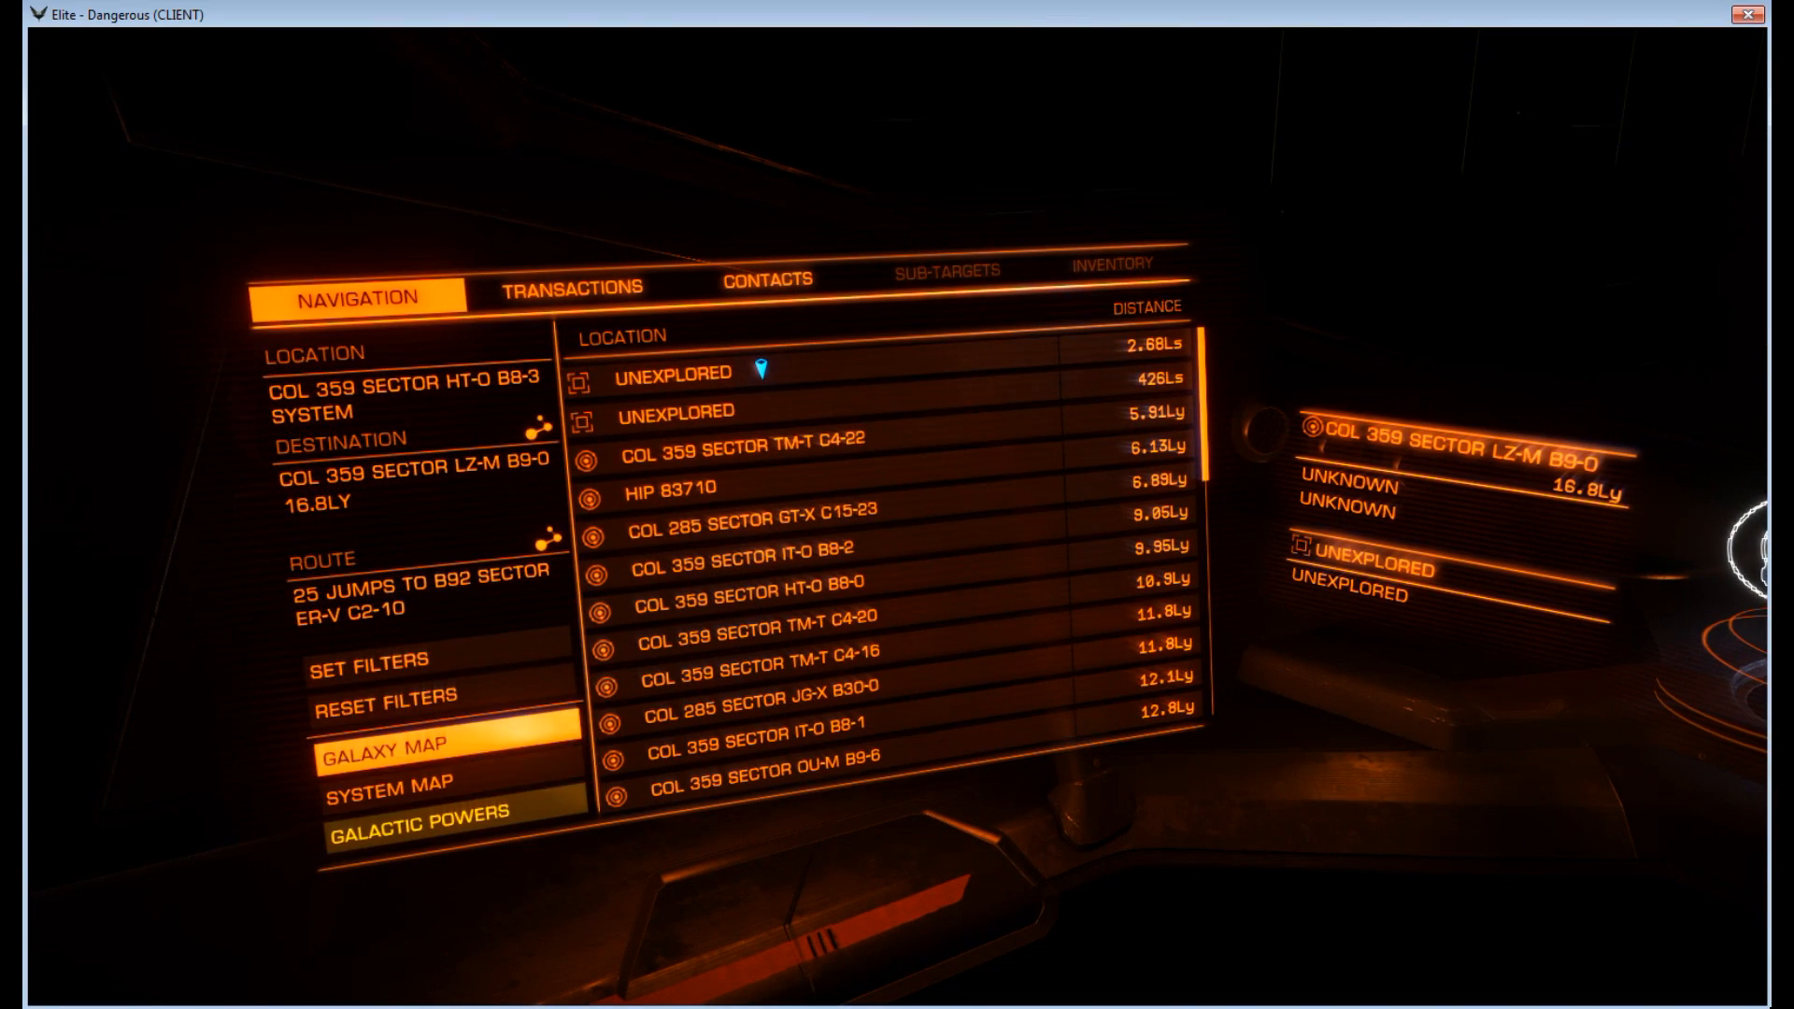